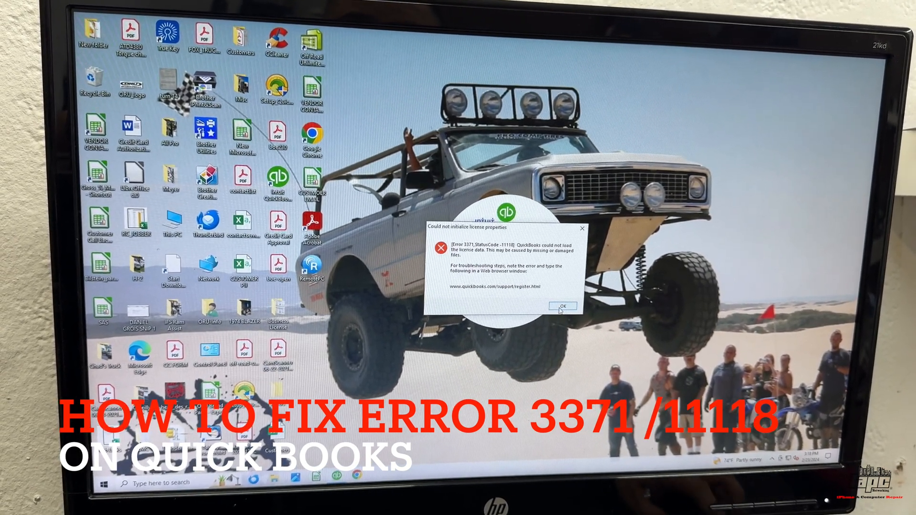
Step: Dismiss the 'Could not initialize license properties' error 3371 dialog with OK
click(561, 306)
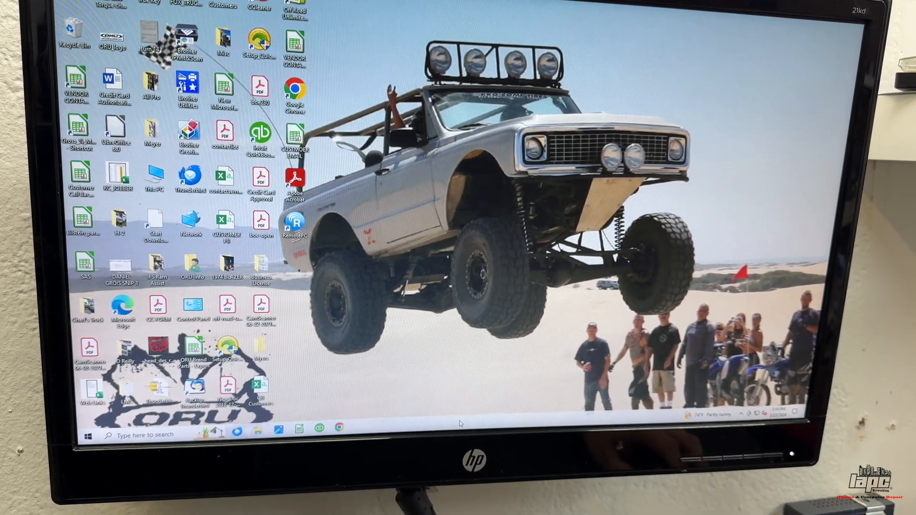
right_click(456, 423)
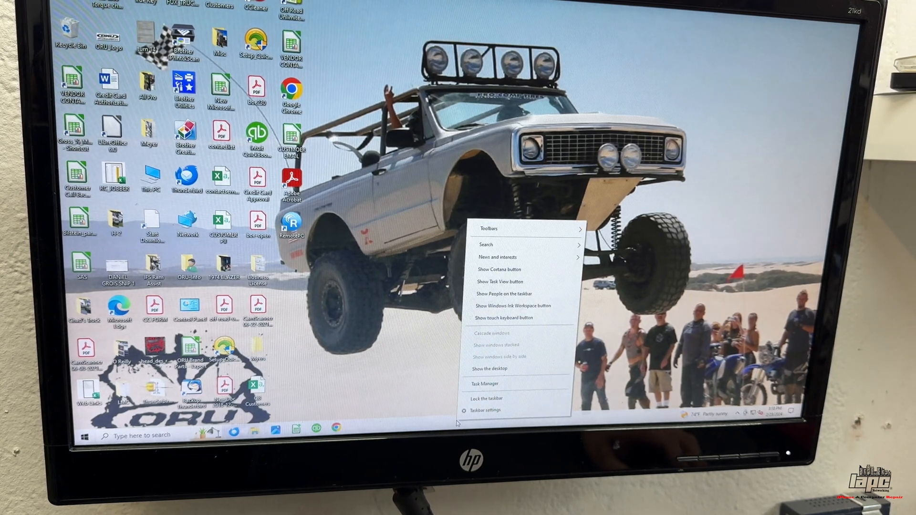
click(486, 384)
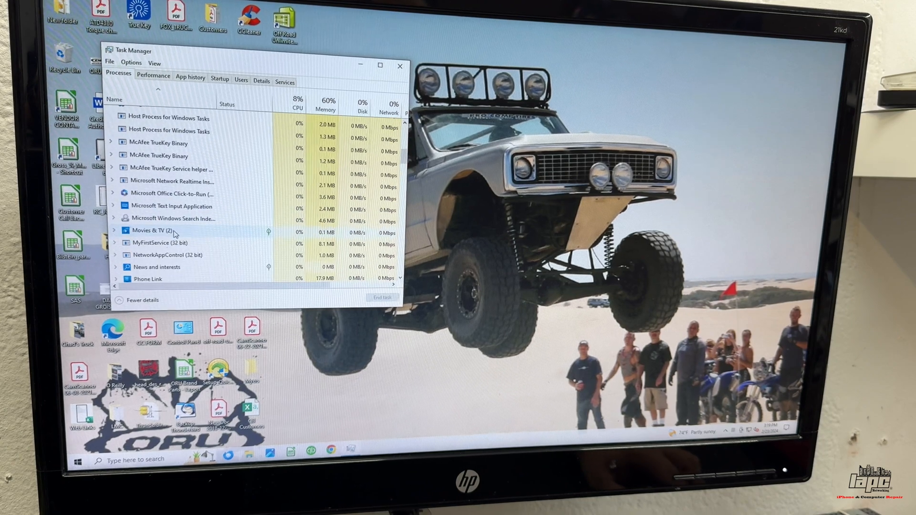
scroll(down, 3)
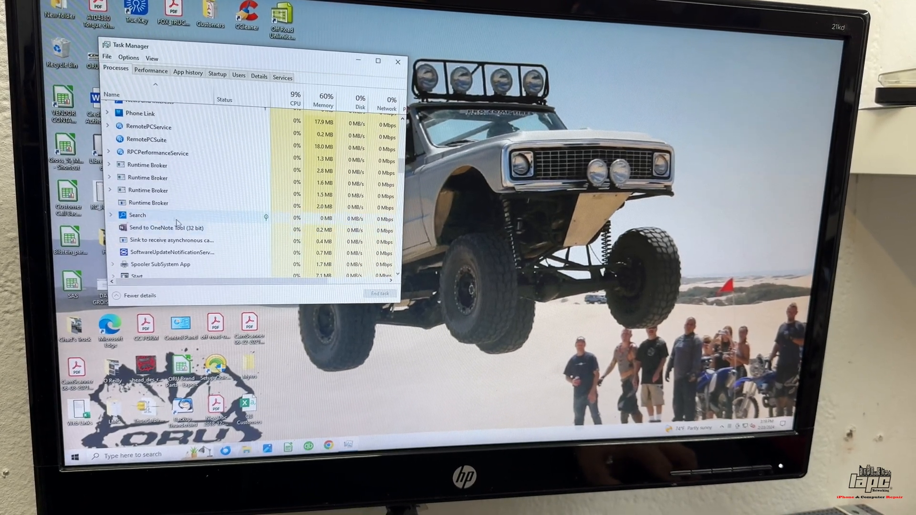
click(168, 227)
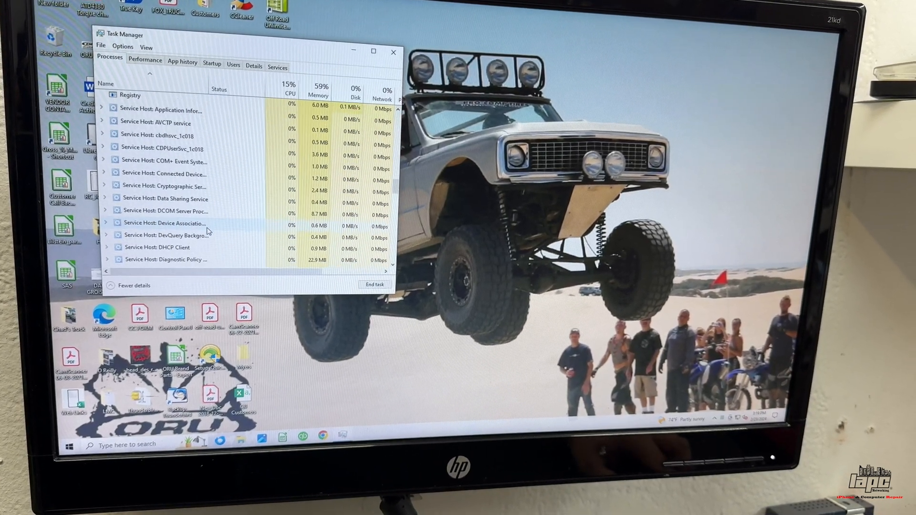
scroll(down, 3)
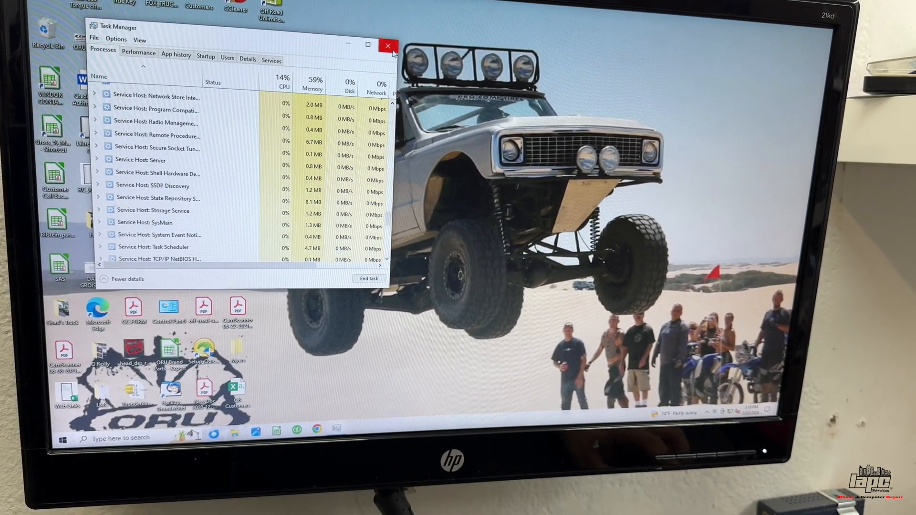
click(386, 46)
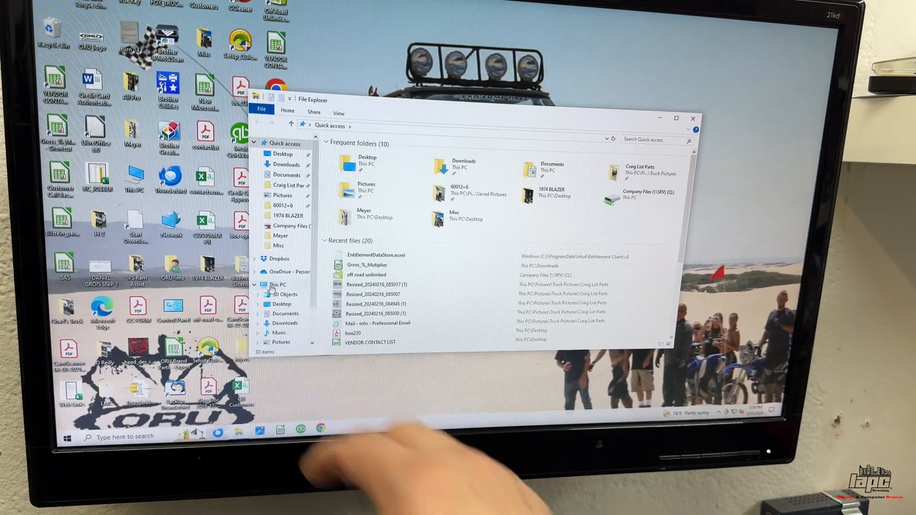
Step: Go to This PC and into the Windows (C:) drive's top-level folder listing
click(278, 284)
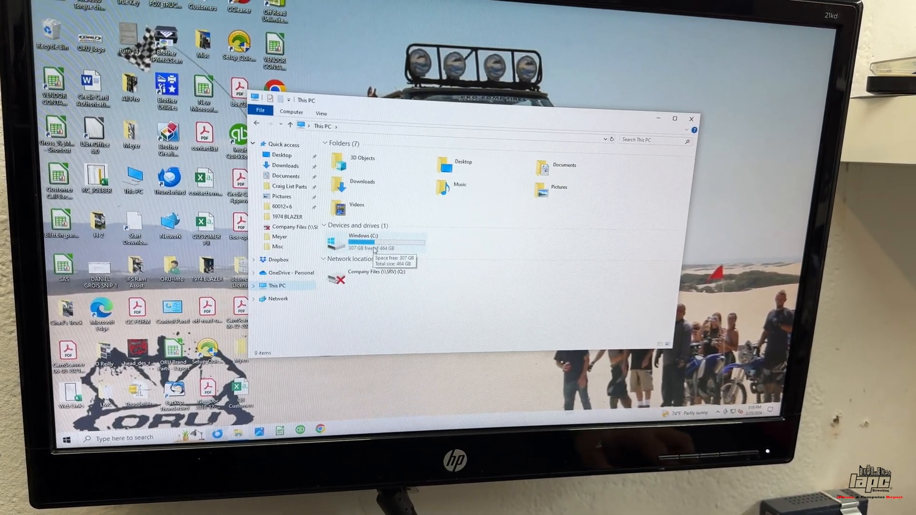
double_click(363, 240)
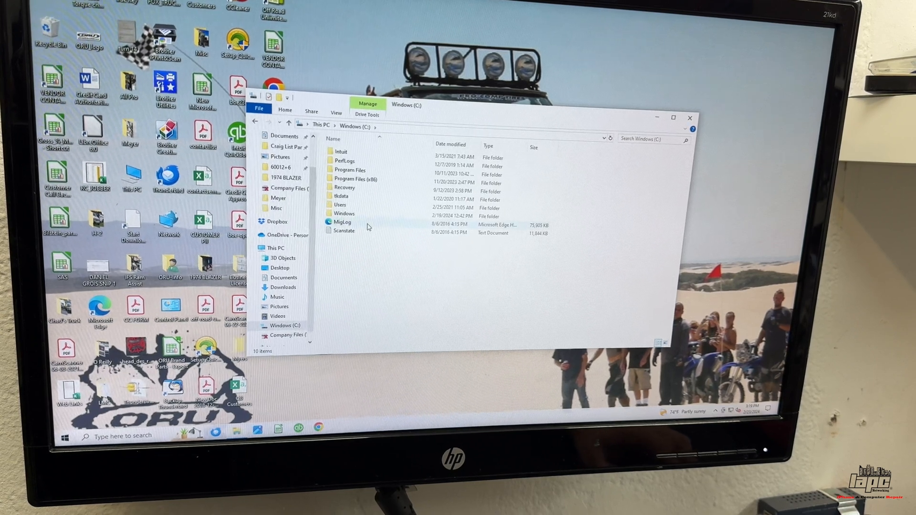
click(345, 214)
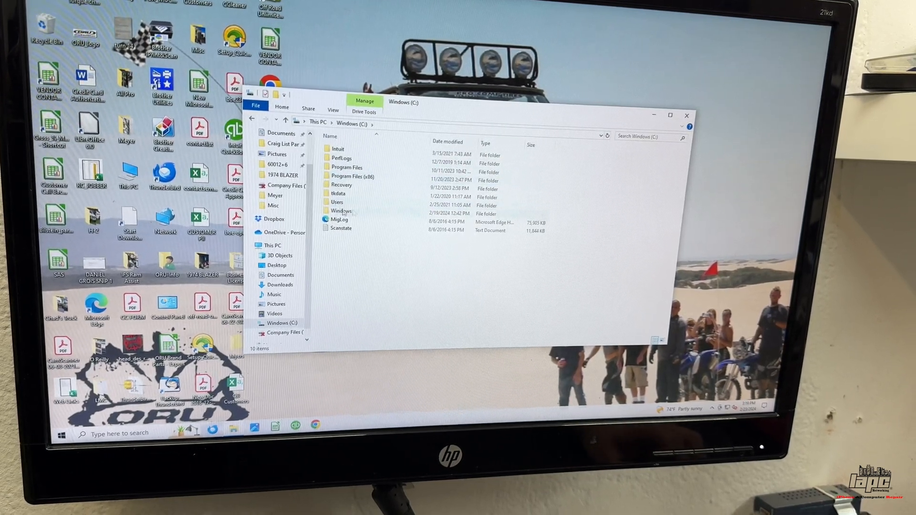
click(342, 211)
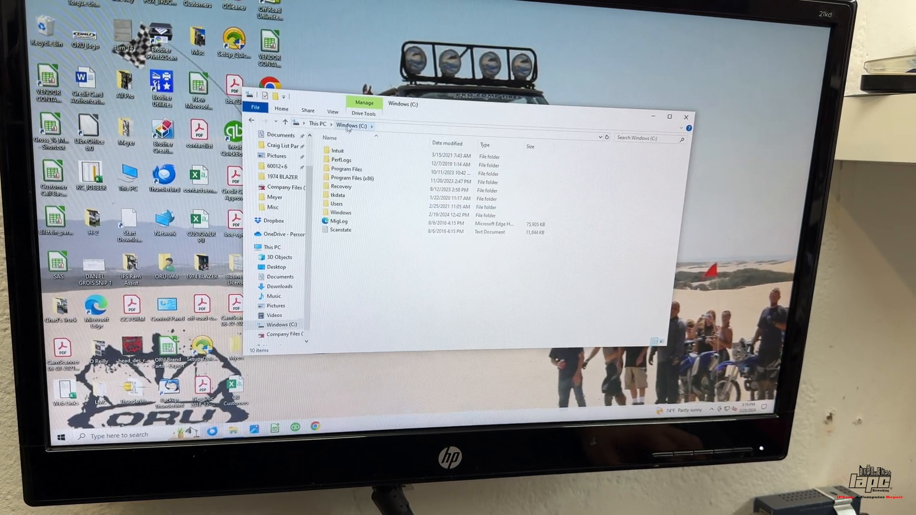
Step: In Folder Options, choose 'Show hidden files, folders, and drives' and confirm
click(333, 113)
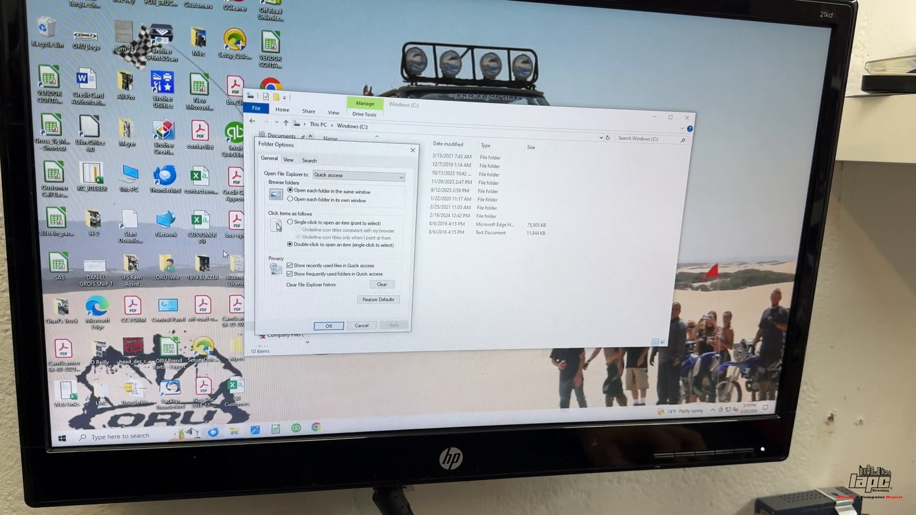
click(287, 159)
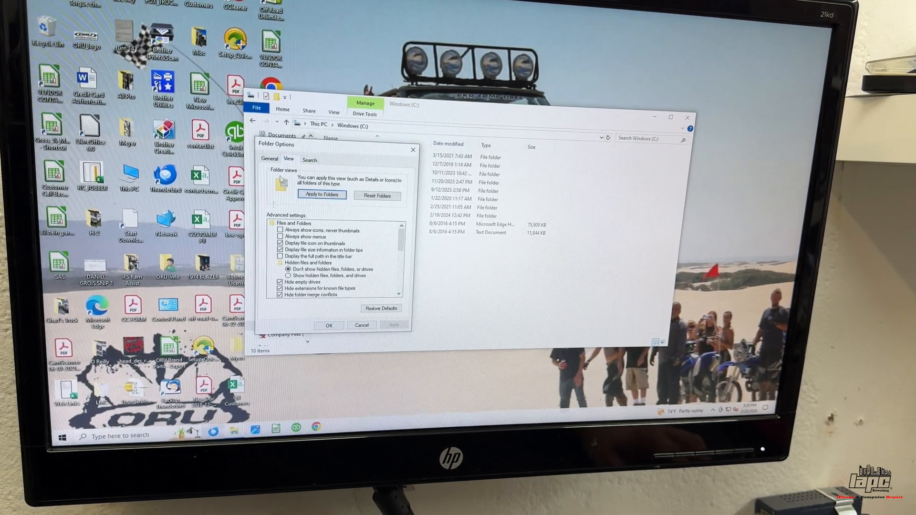
click(288, 277)
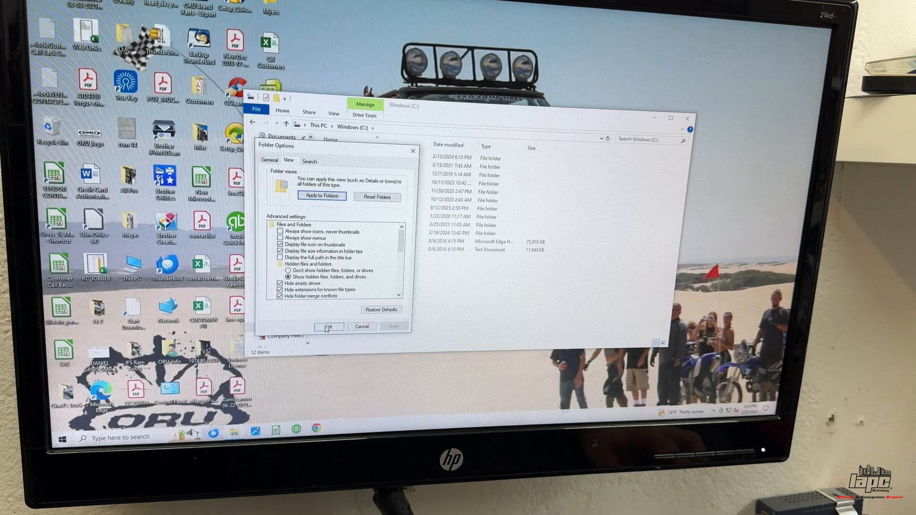
click(327, 327)
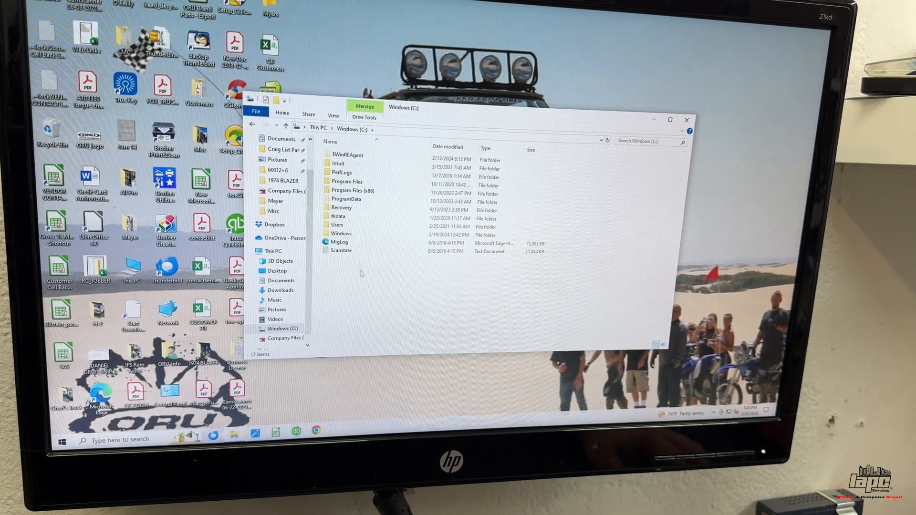
Step: Navigate into ProgramData\Intuit\Entitlement Client\v8 to reach EntitlementDataStore.ecml
double_click(347, 198)
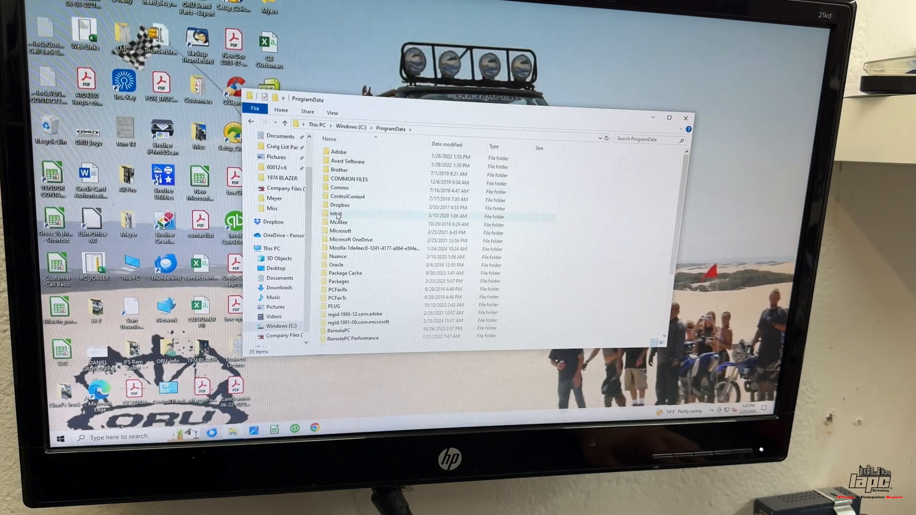
double_click(336, 213)
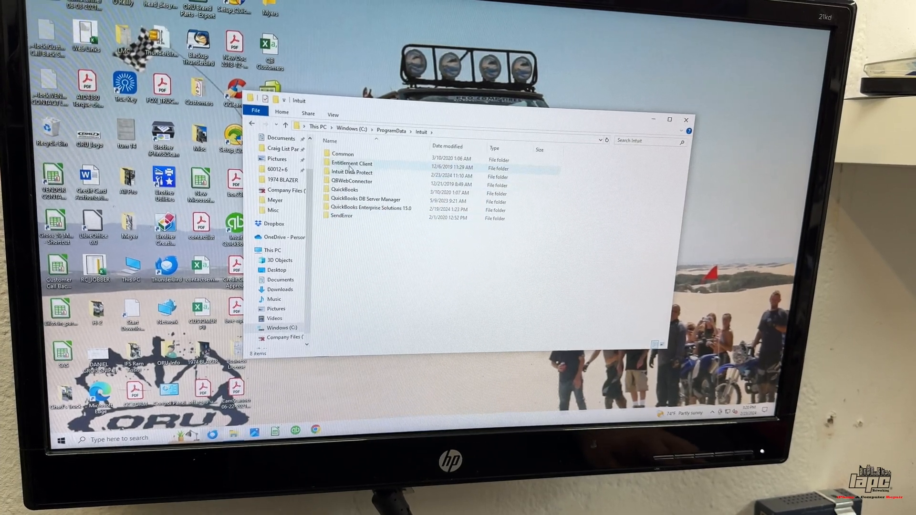
mouse_move(352, 165)
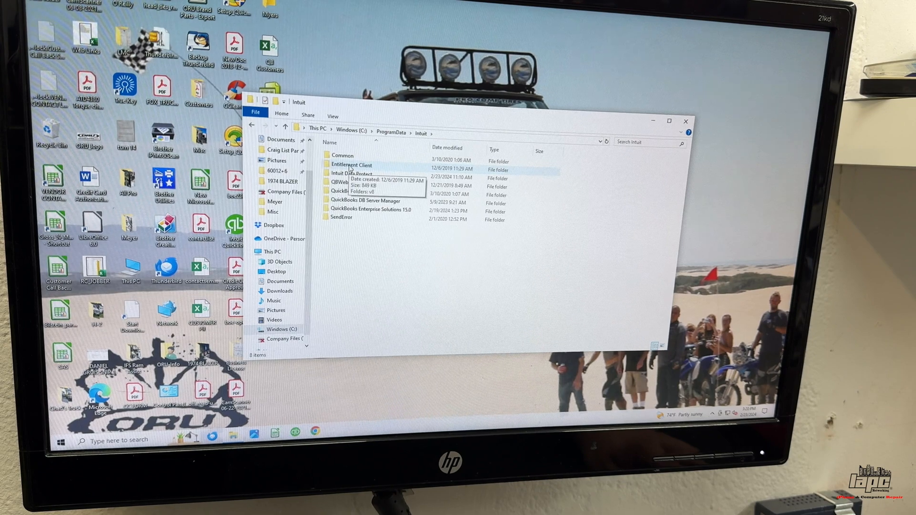
double_click(352, 165)
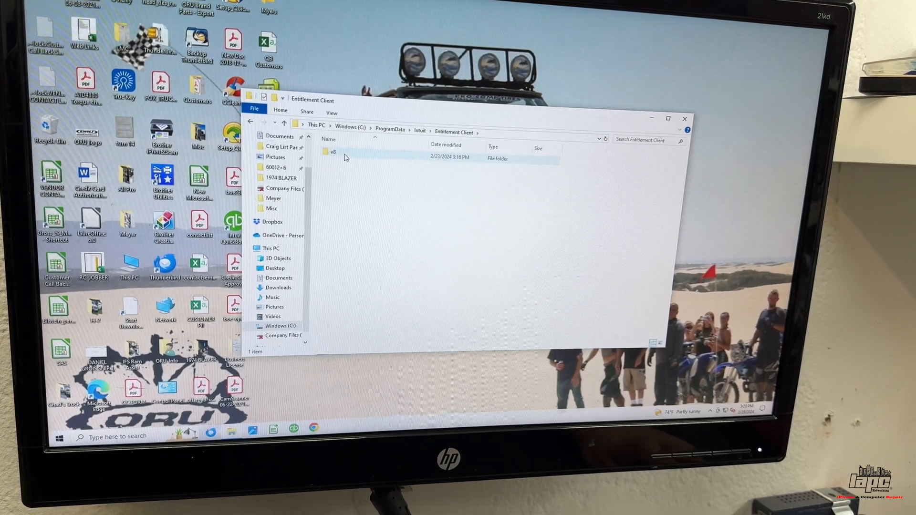
double_click(332, 151)
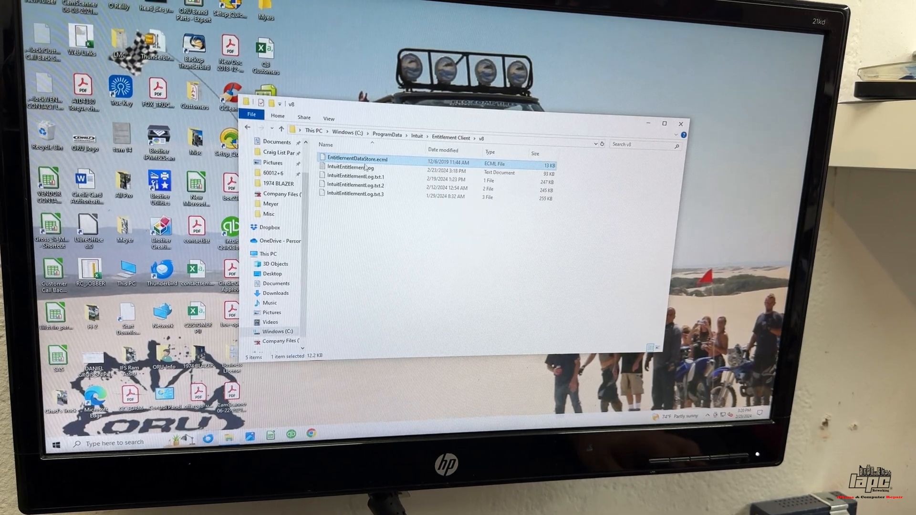
mouse_move(356, 159)
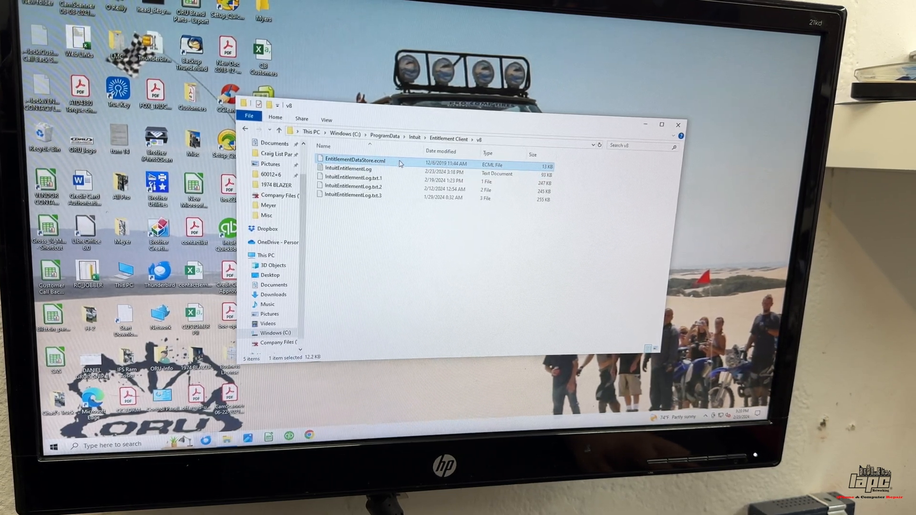
Step: Delete EntitlementDataStore.ecml via its context menu, leaving only the log files
right_click(355, 160)
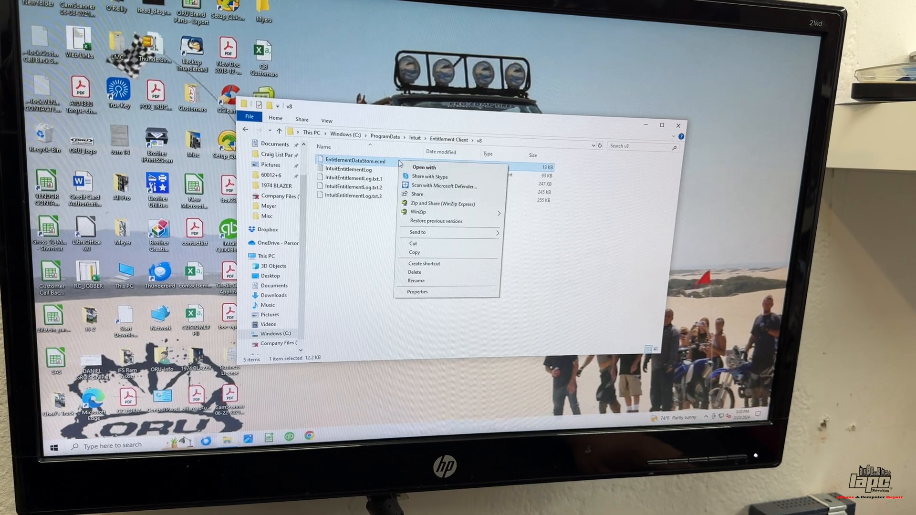
click(415, 272)
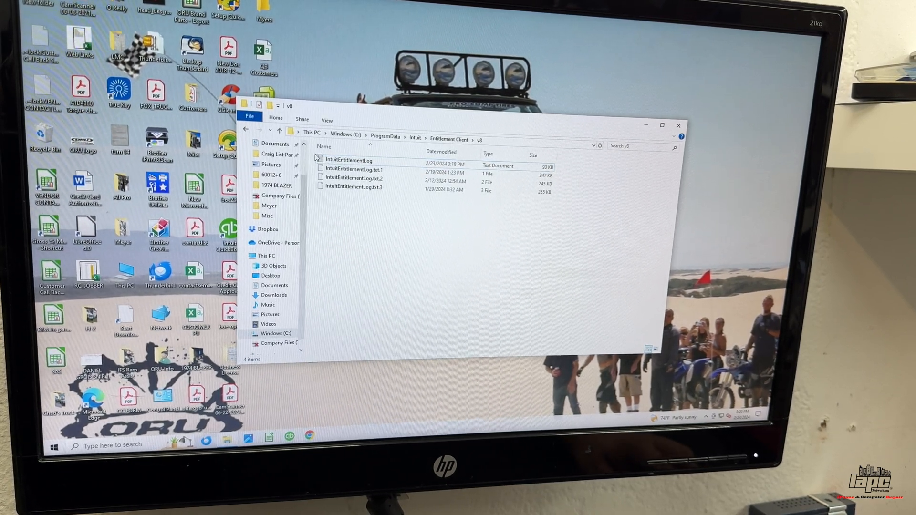
click(328, 120)
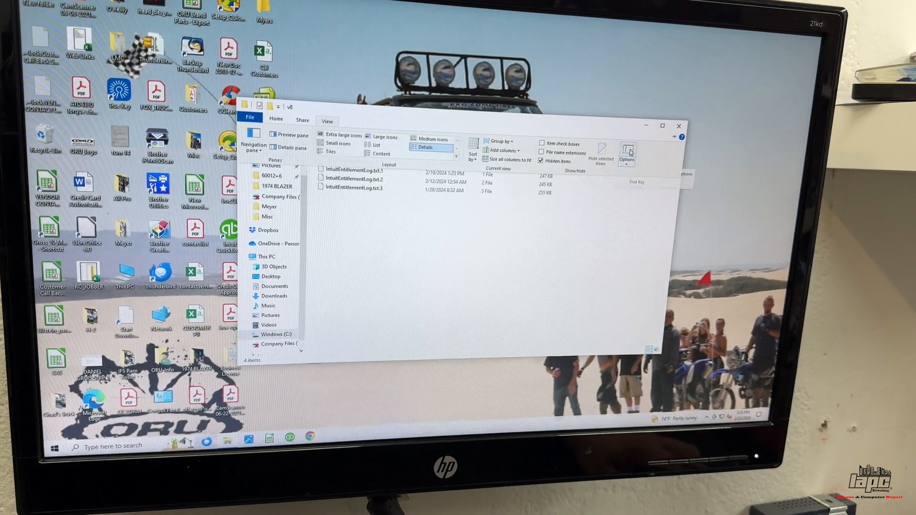
Step: In Folder Options, switch back to 'Don't show hidden files, folders, or drives' and apply
click(626, 149)
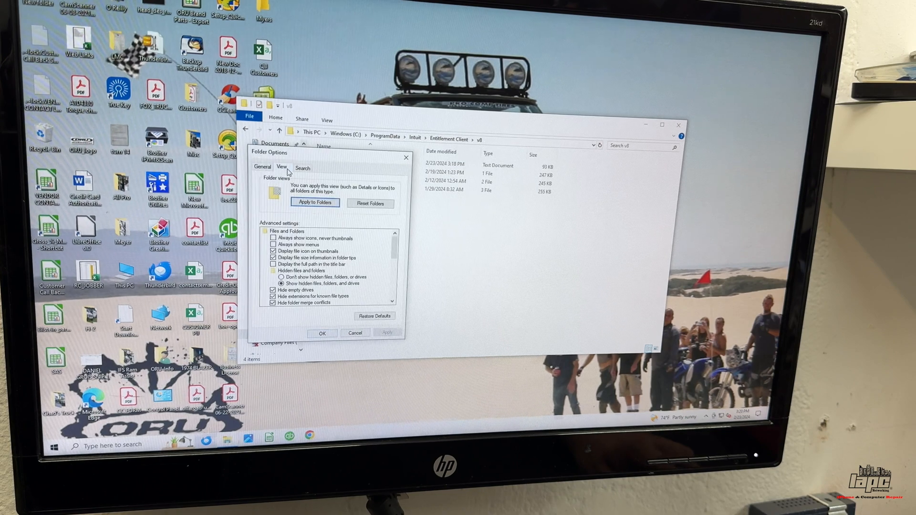
click(273, 279)
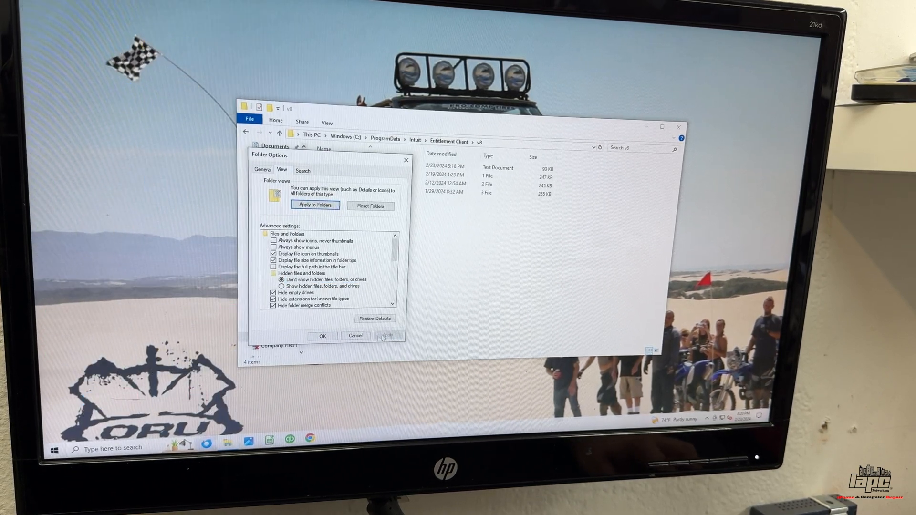
click(322, 336)
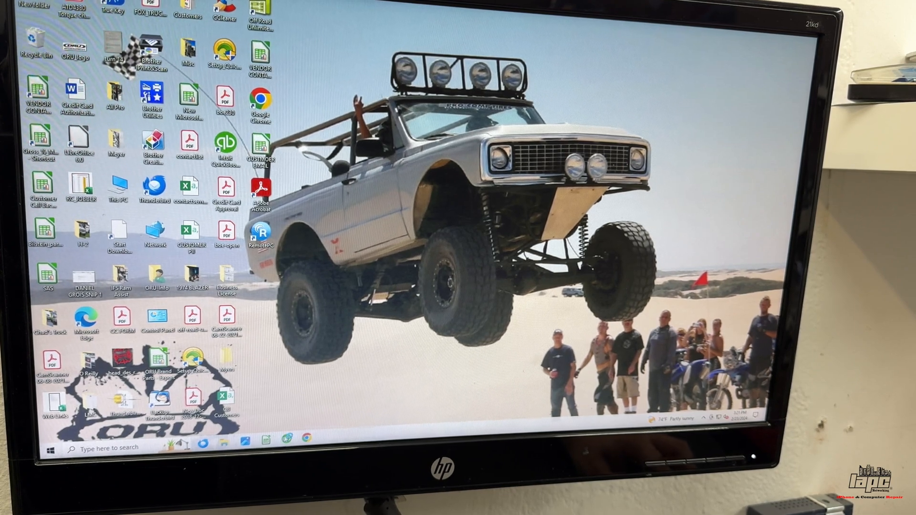
Step: Launch QuickBooks from the desktop shortcut and allow the UAC prompt with Yes
double_click(226, 146)
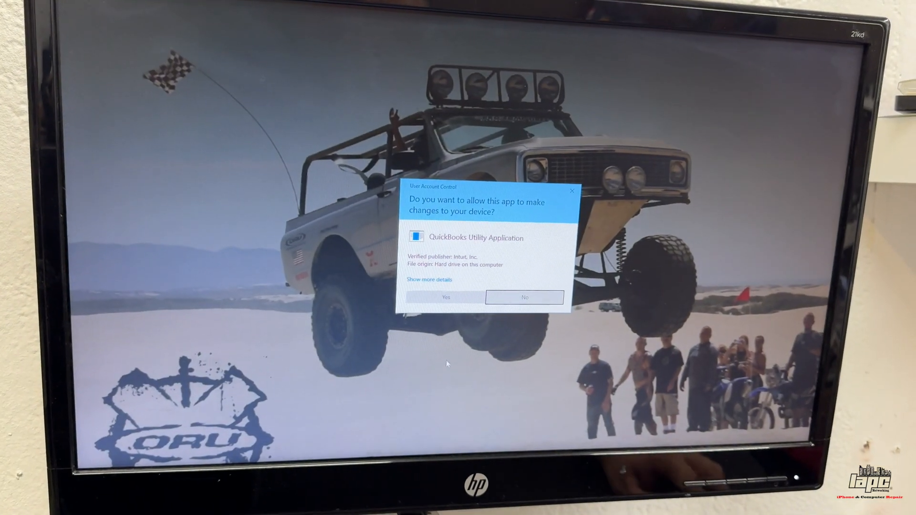
click(446, 297)
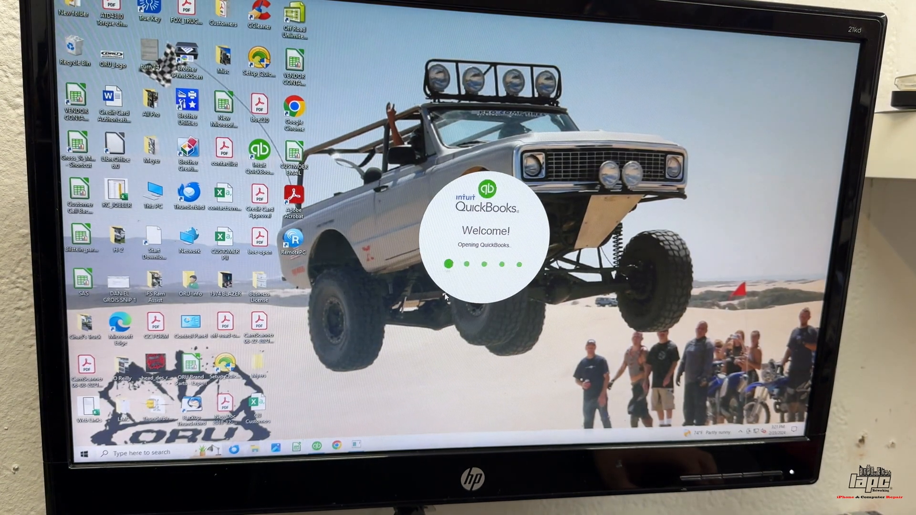